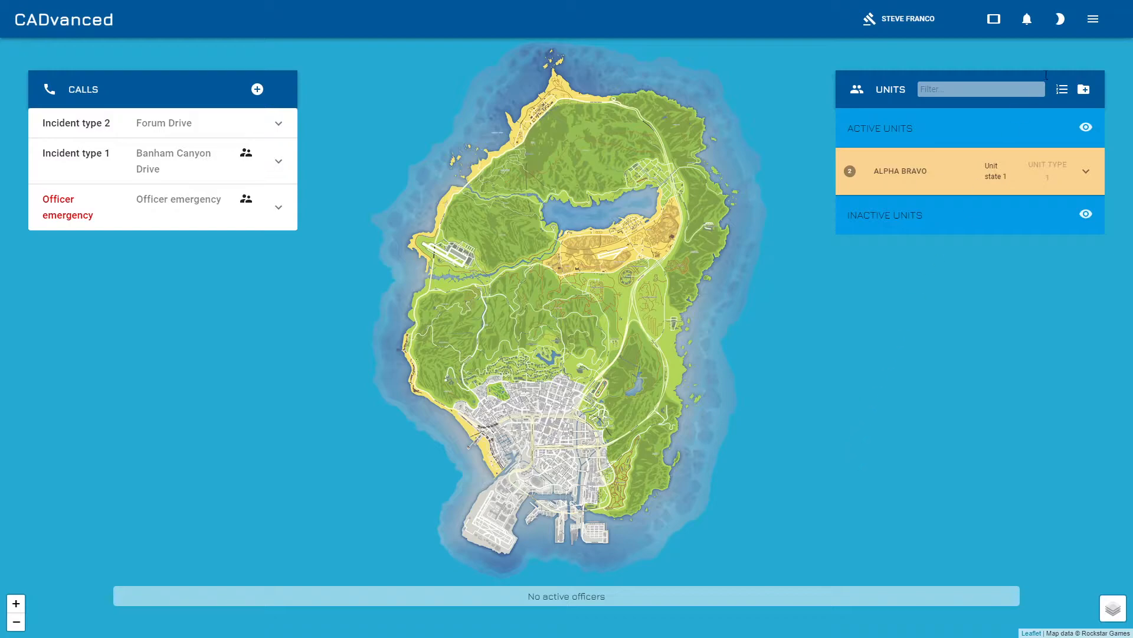
Step: Go to the Admin area from the top-right account menu
click(1094, 19)
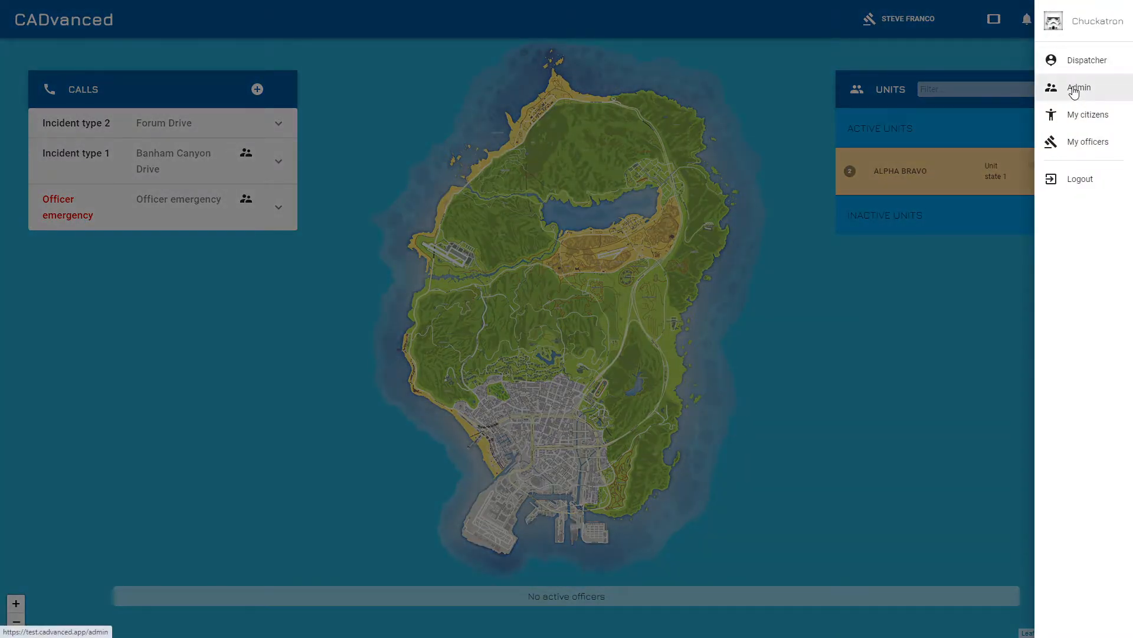
click(1079, 87)
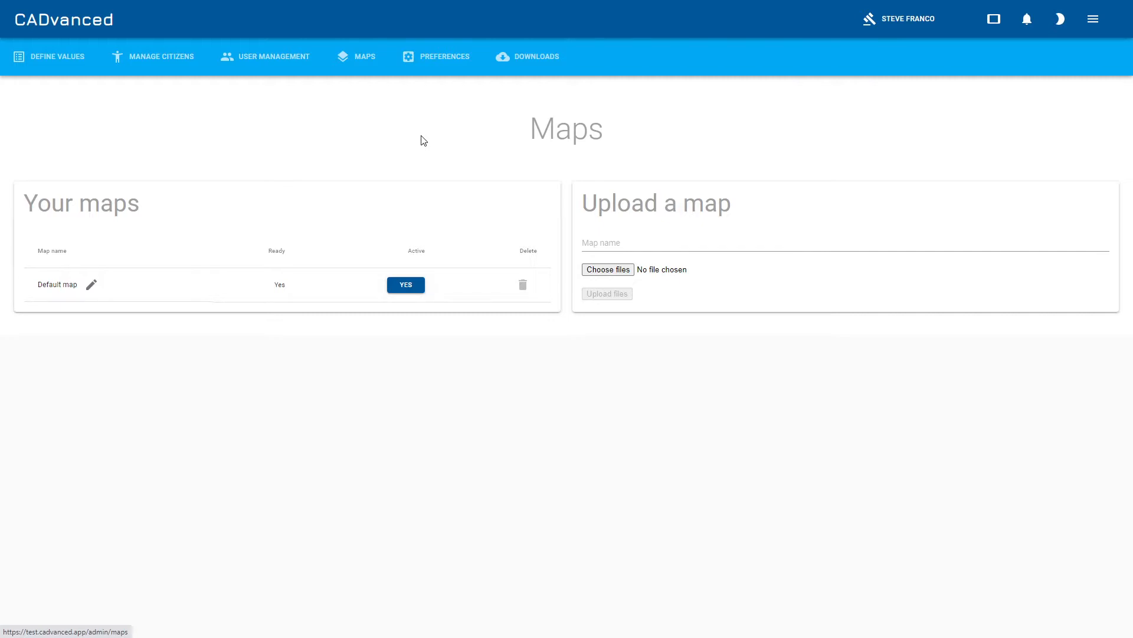
mouse_move(106, 430)
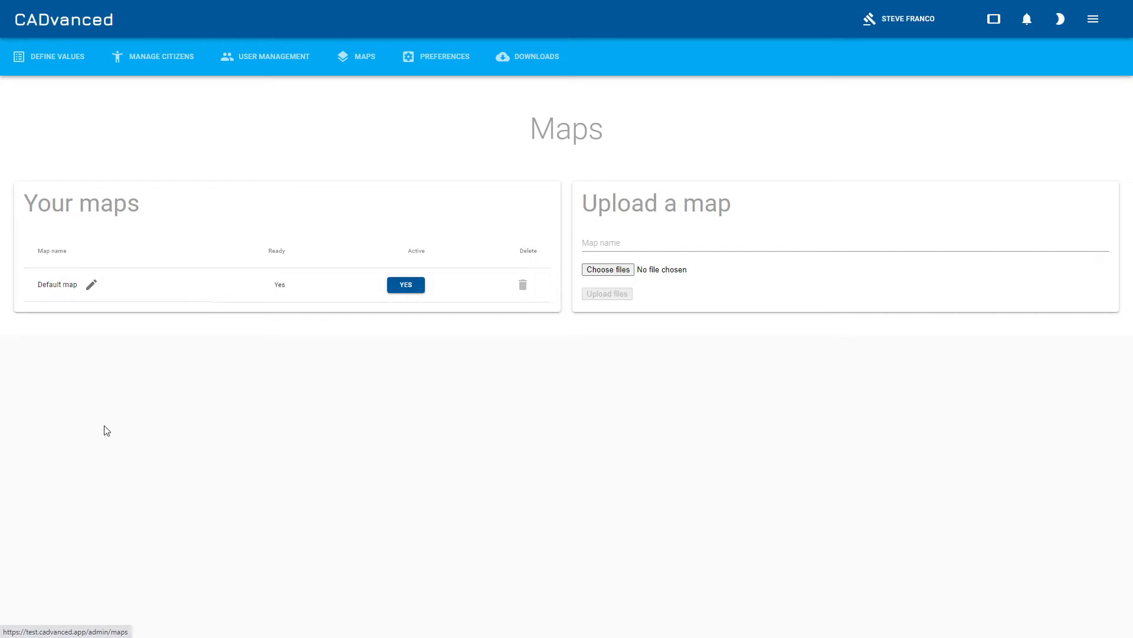
mouse_move(193, 386)
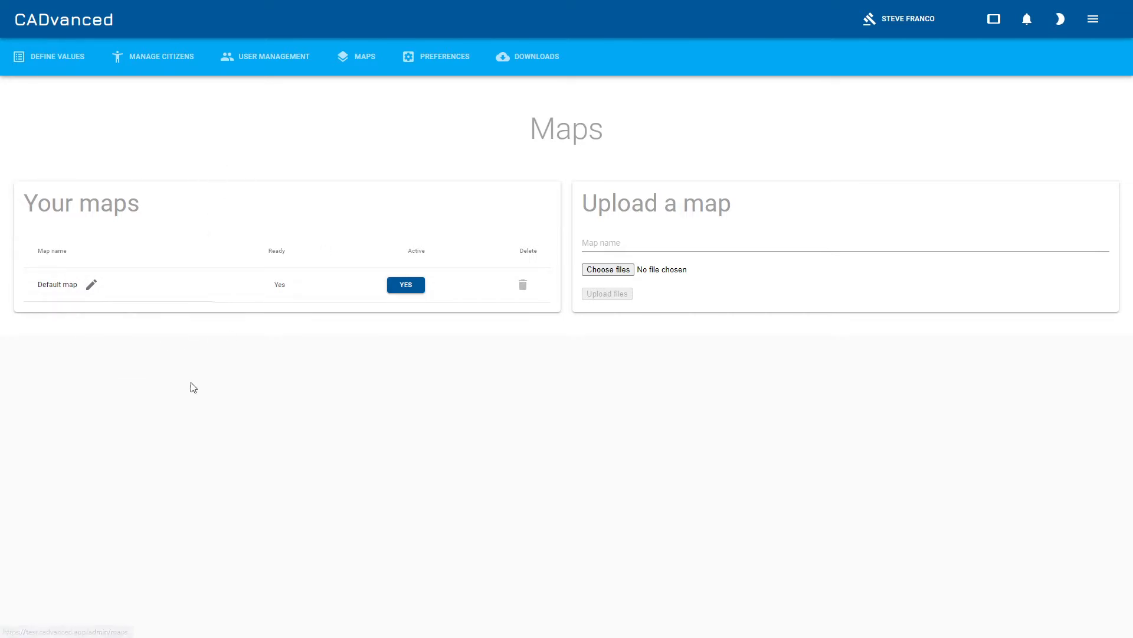
mouse_move(109, 300)
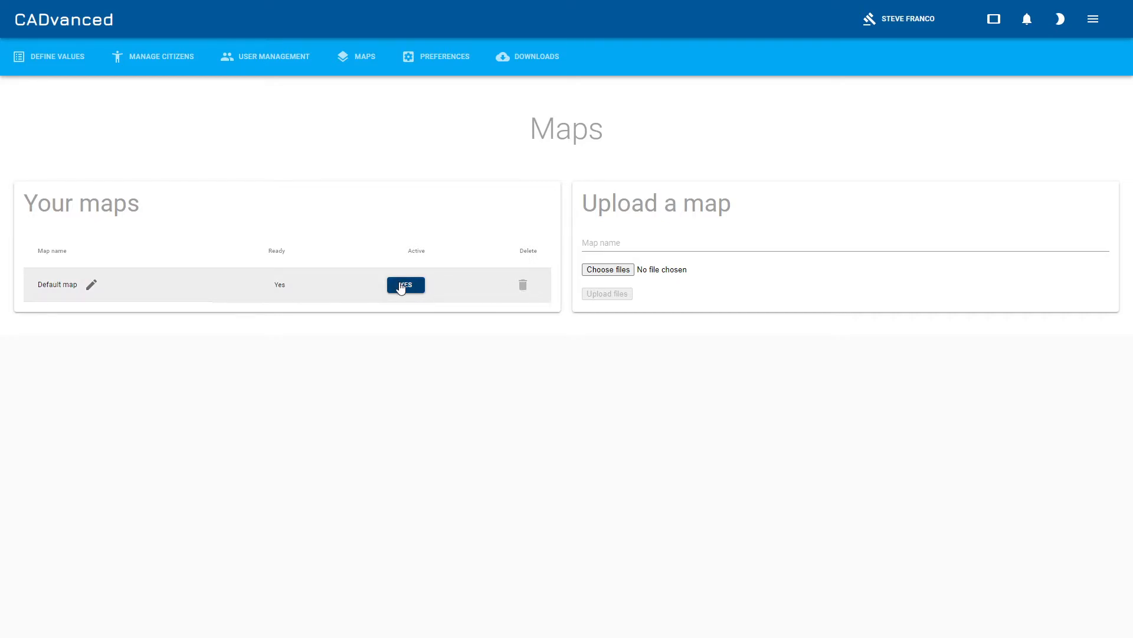
Step: Review the Maps admin page showing the active Default map and empty upload form
click(405, 284)
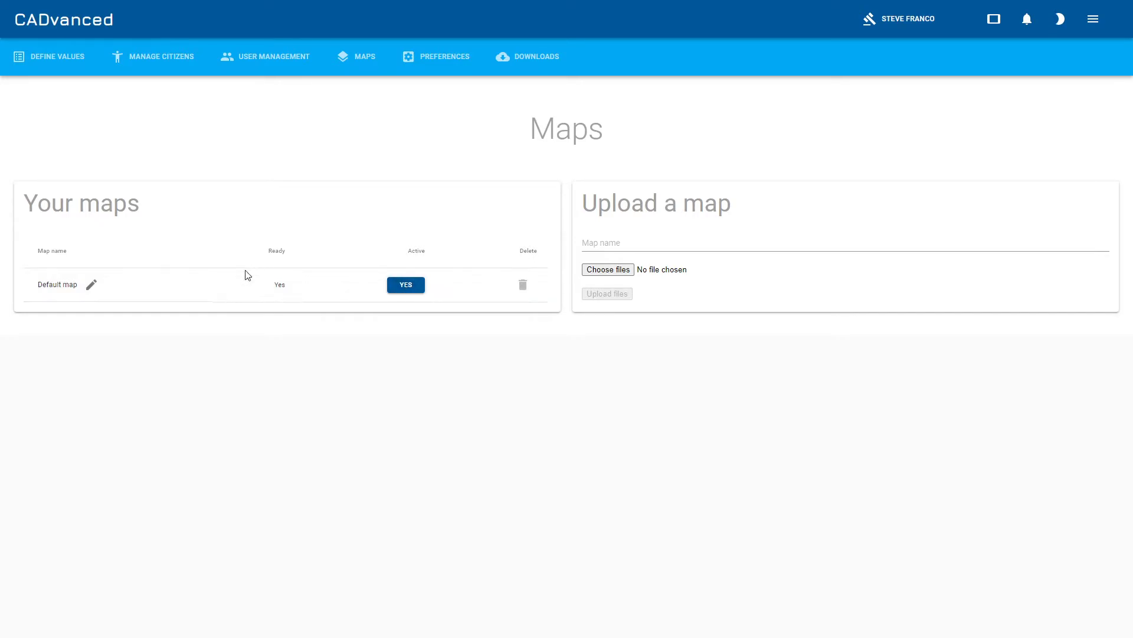
mouse_move(282, 301)
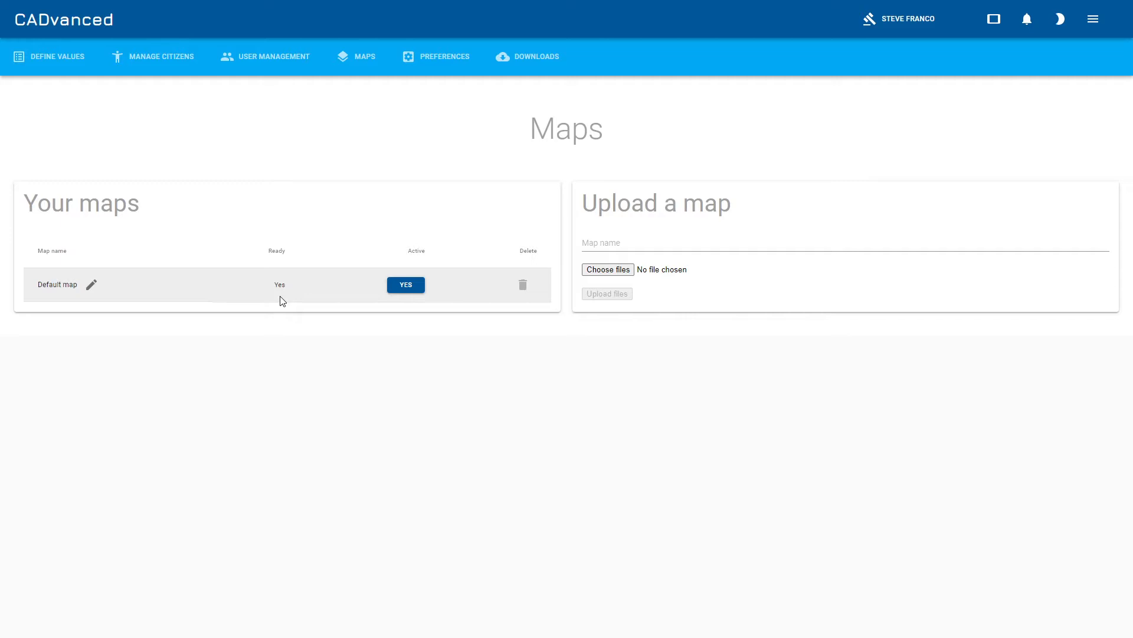
mouse_move(109, 277)
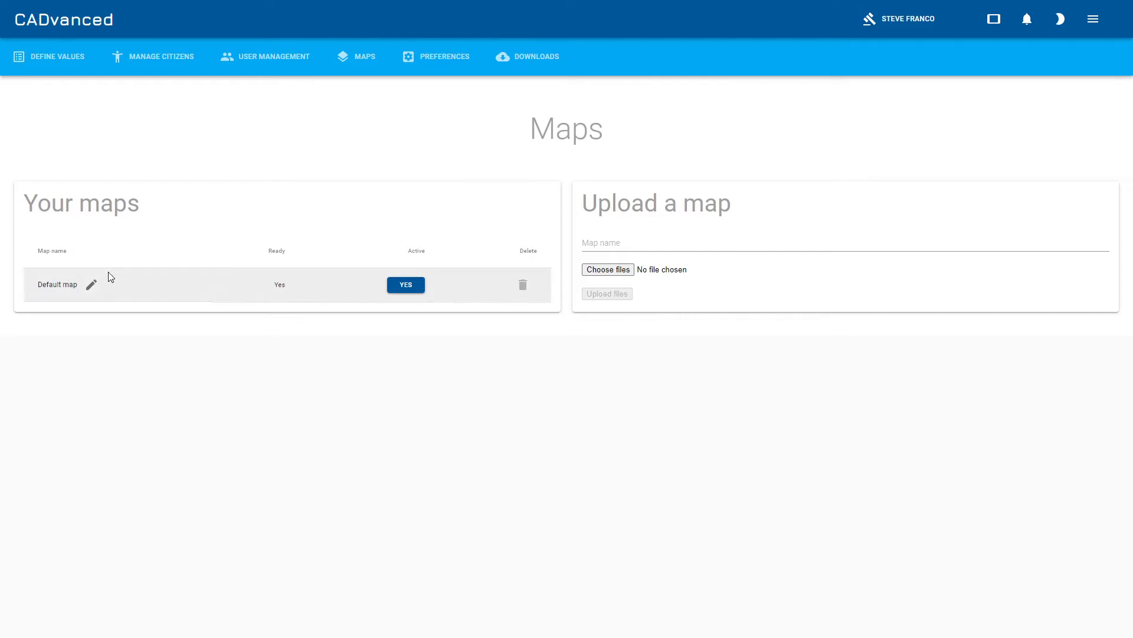
click(92, 283)
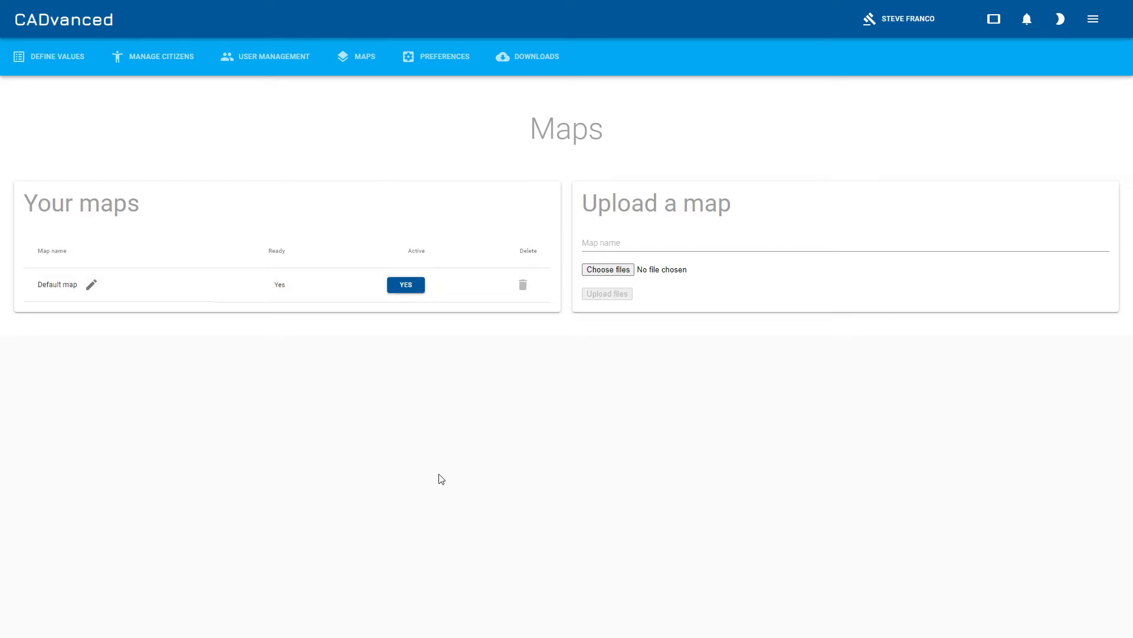
mouse_move(528, 400)
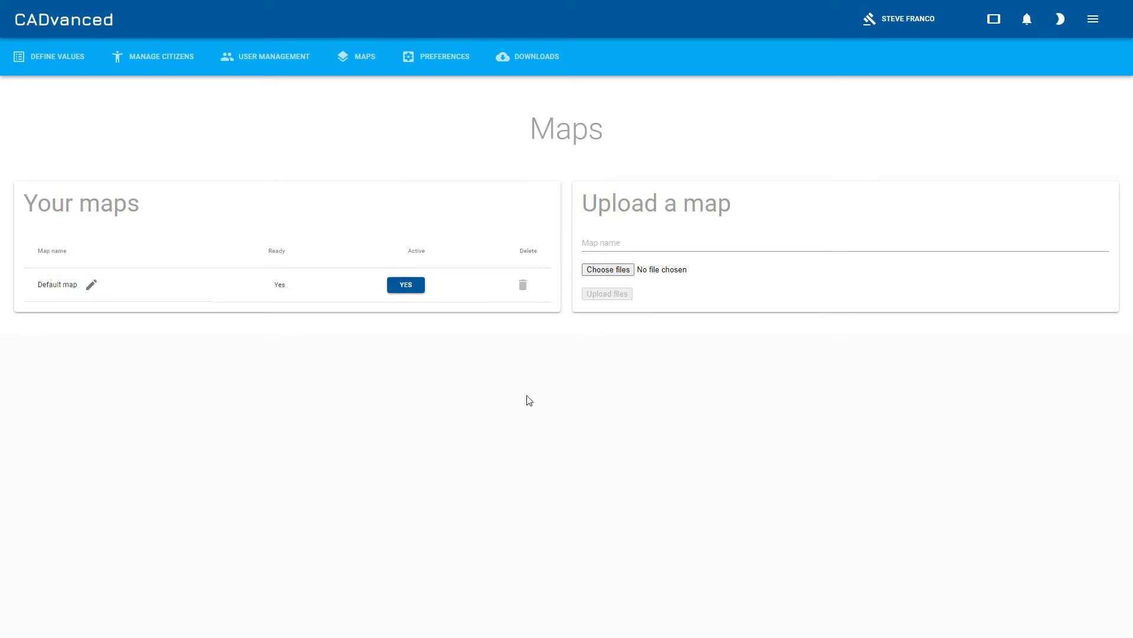
mouse_move(673, 236)
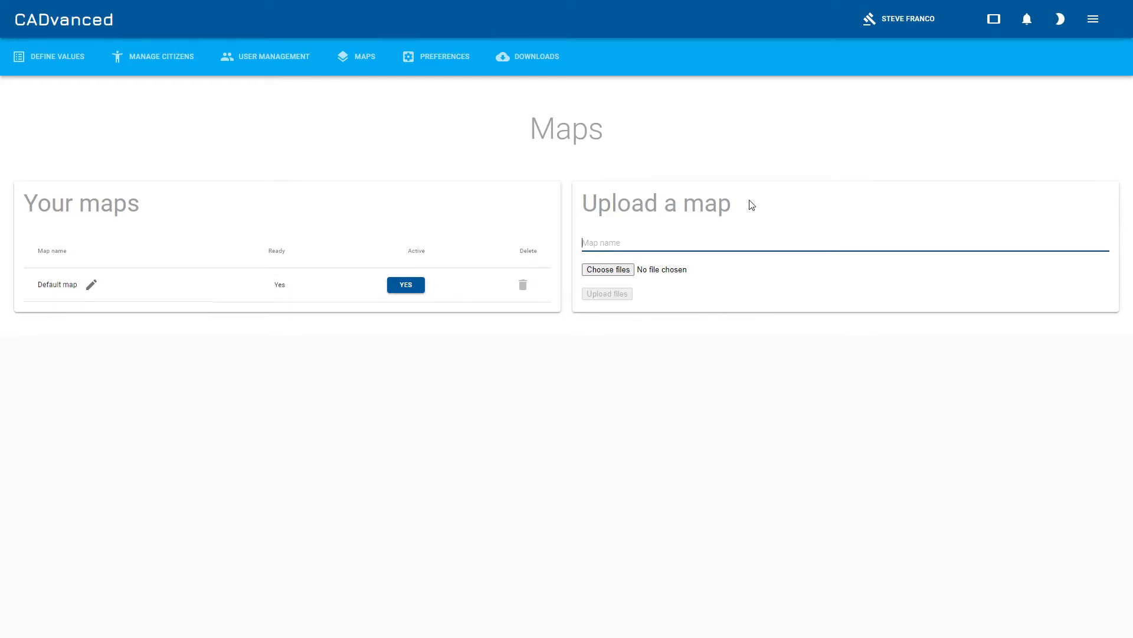
Step: Upload the six minimap PNG tiles as a new map named 'Postal map'
text(Postal map)
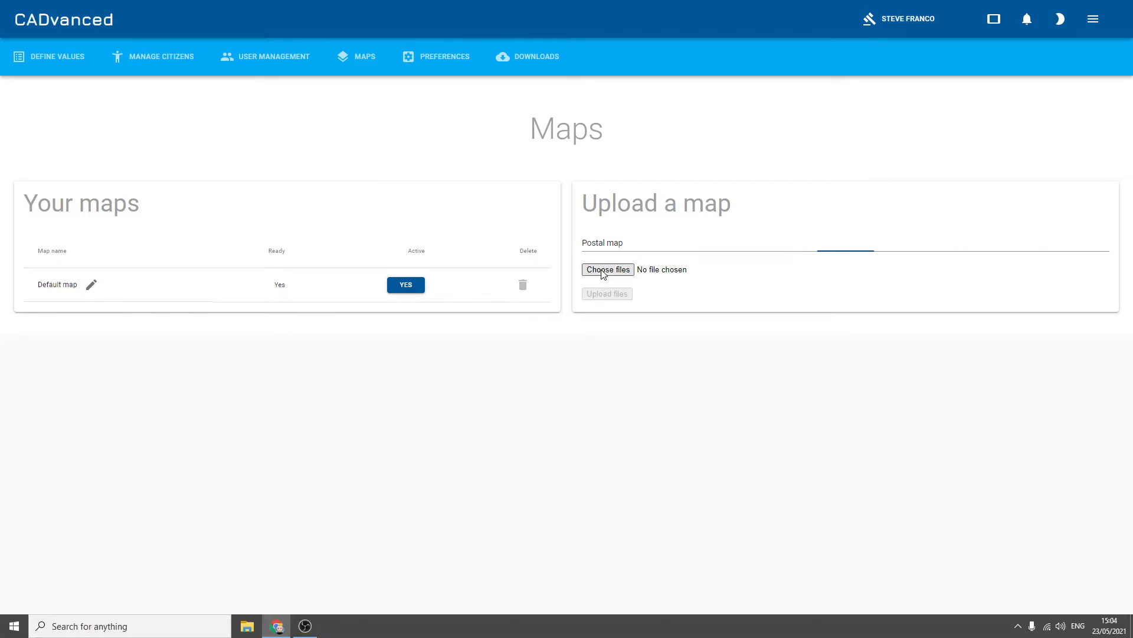
click(607, 269)
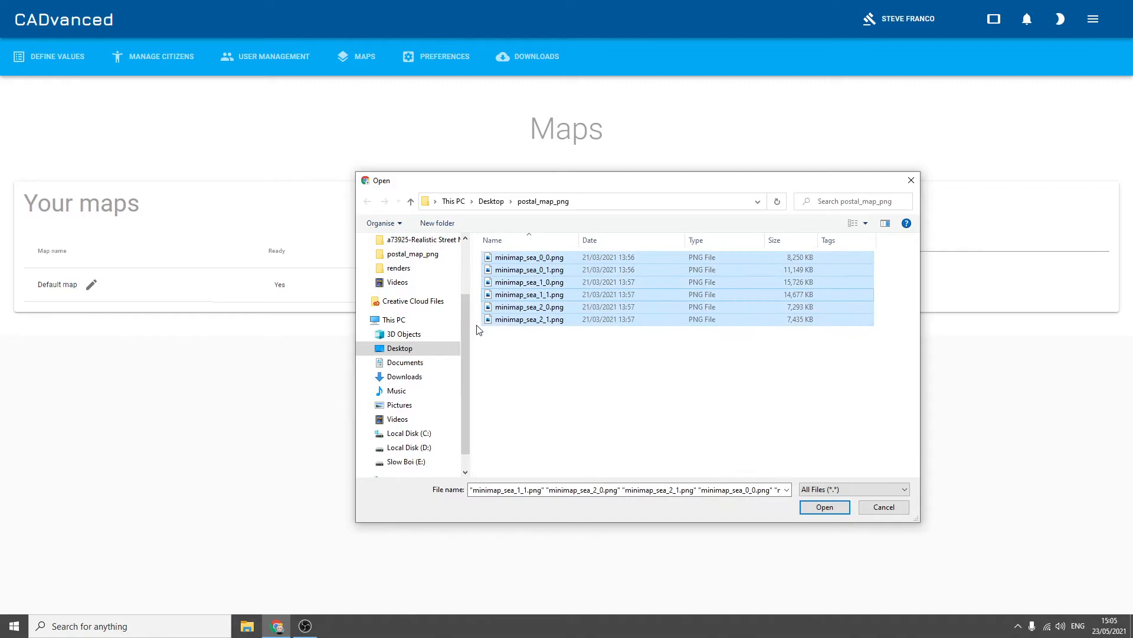
click(823, 506)
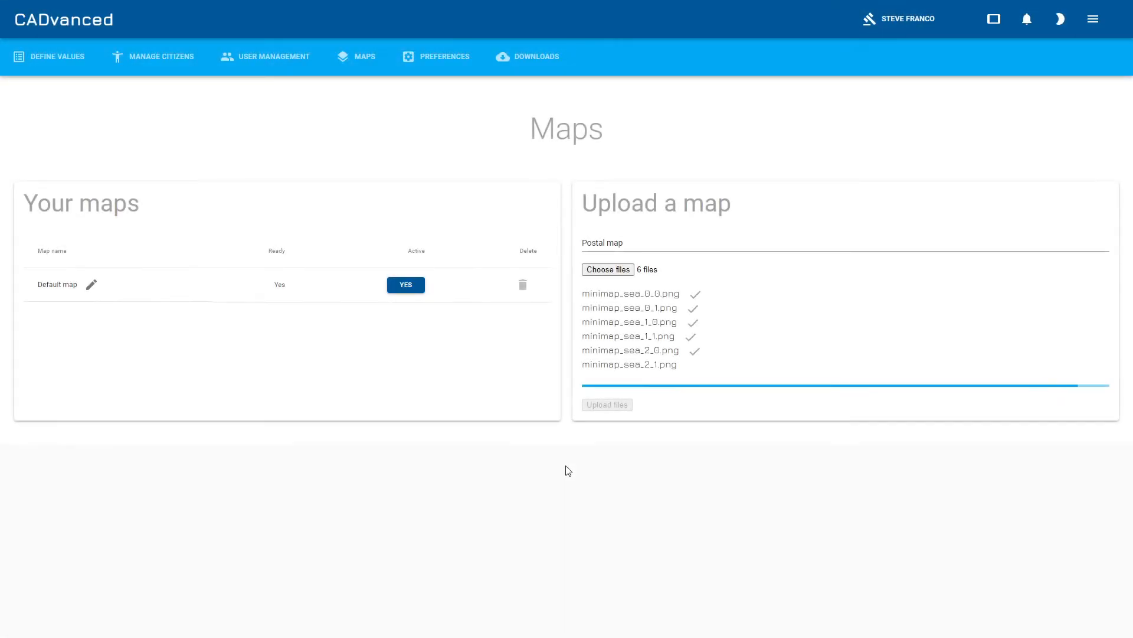
Step: Wait until Postal map is listed in Your maps as ready but not active
click(607, 404)
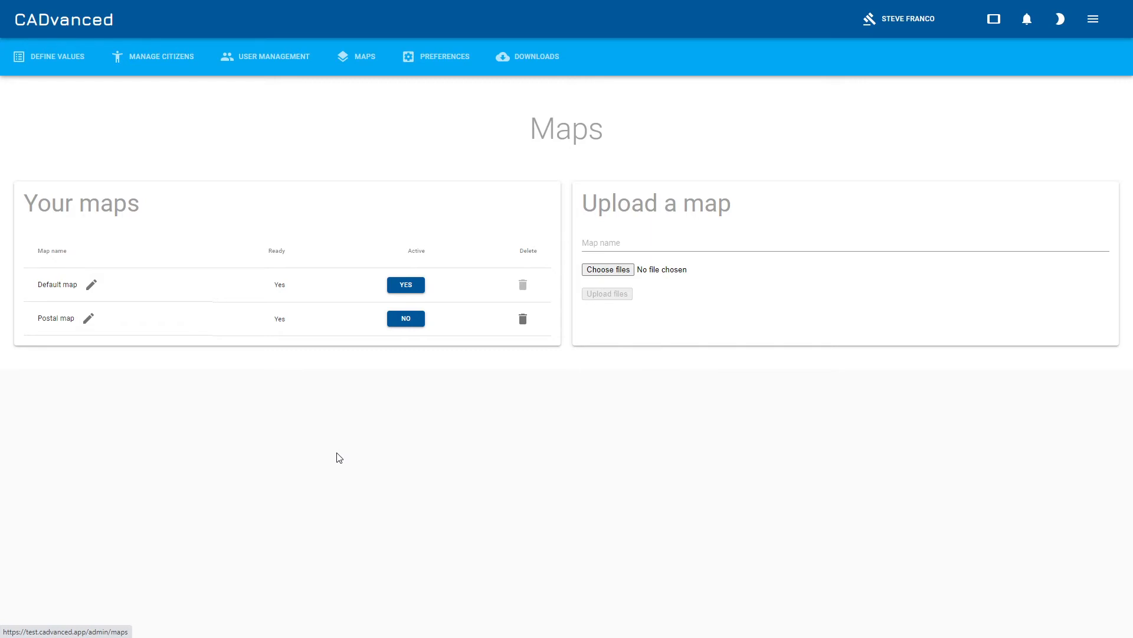
mouse_move(376, 399)
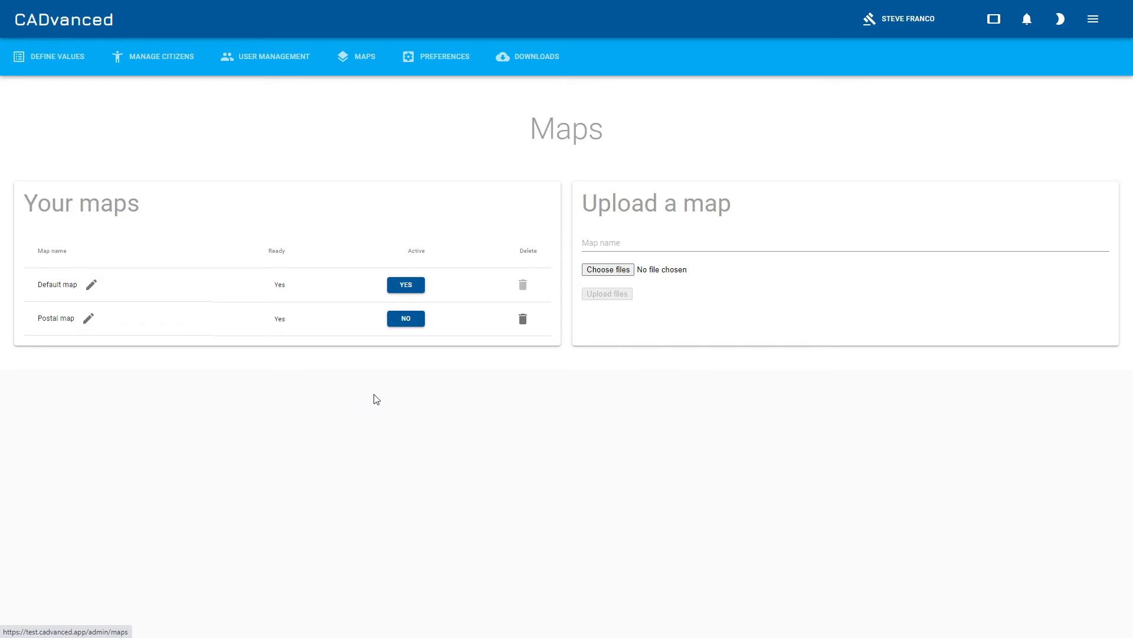
Step: Switch Postal map to active so it appears as a dispatcher map option
click(405, 318)
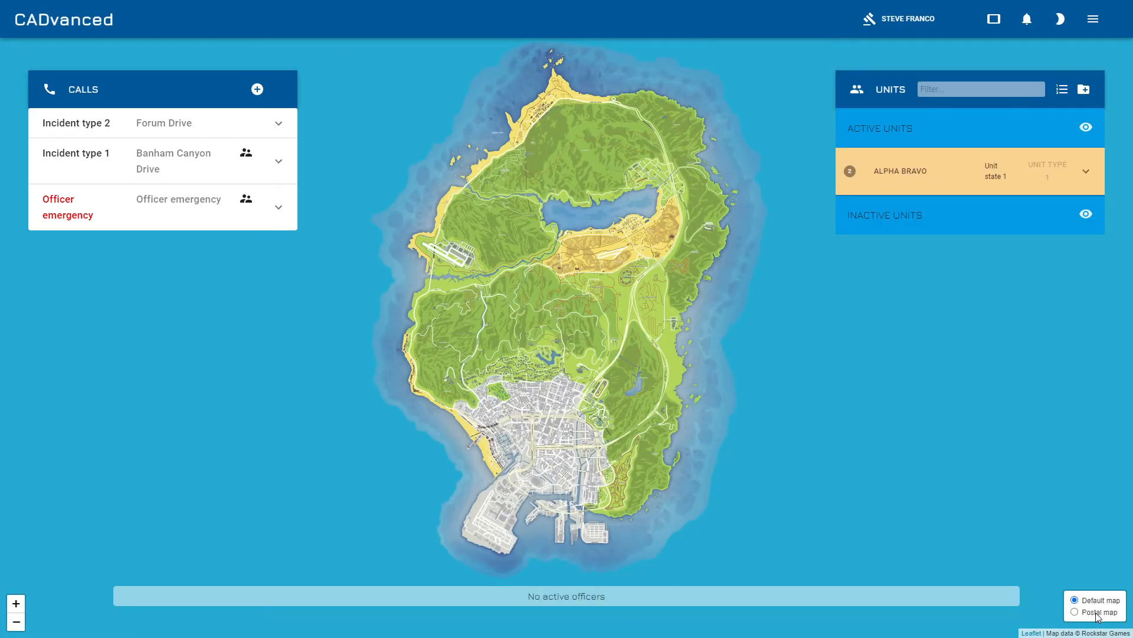
Step: Select the Postal map layer and place a location marker for the Banham Canyon Drive call
click(1075, 611)
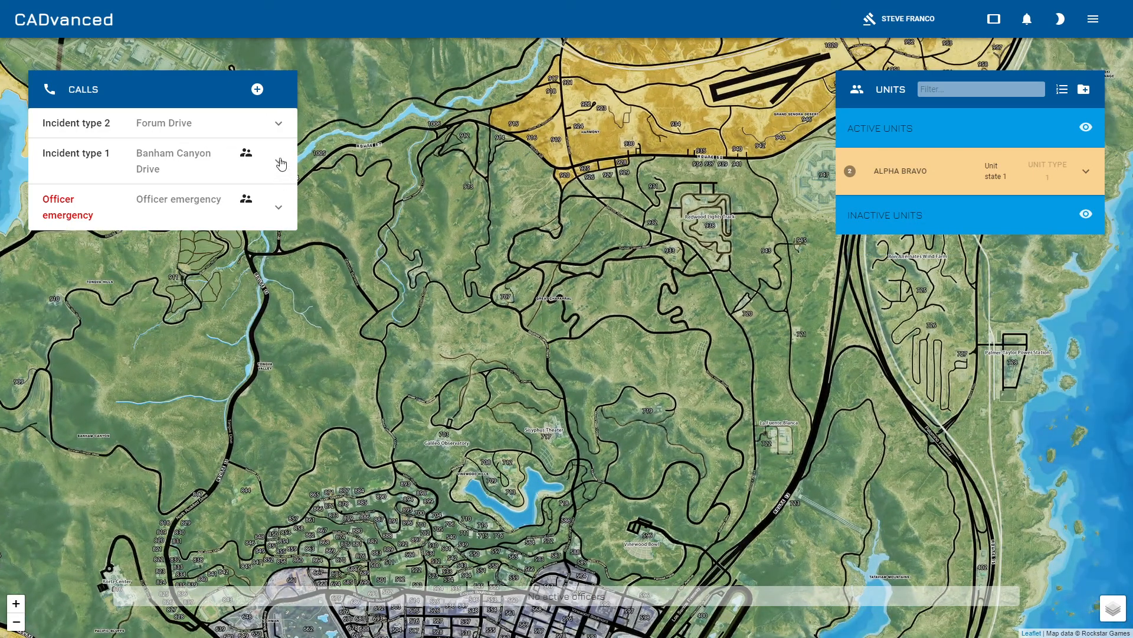
click(278, 152)
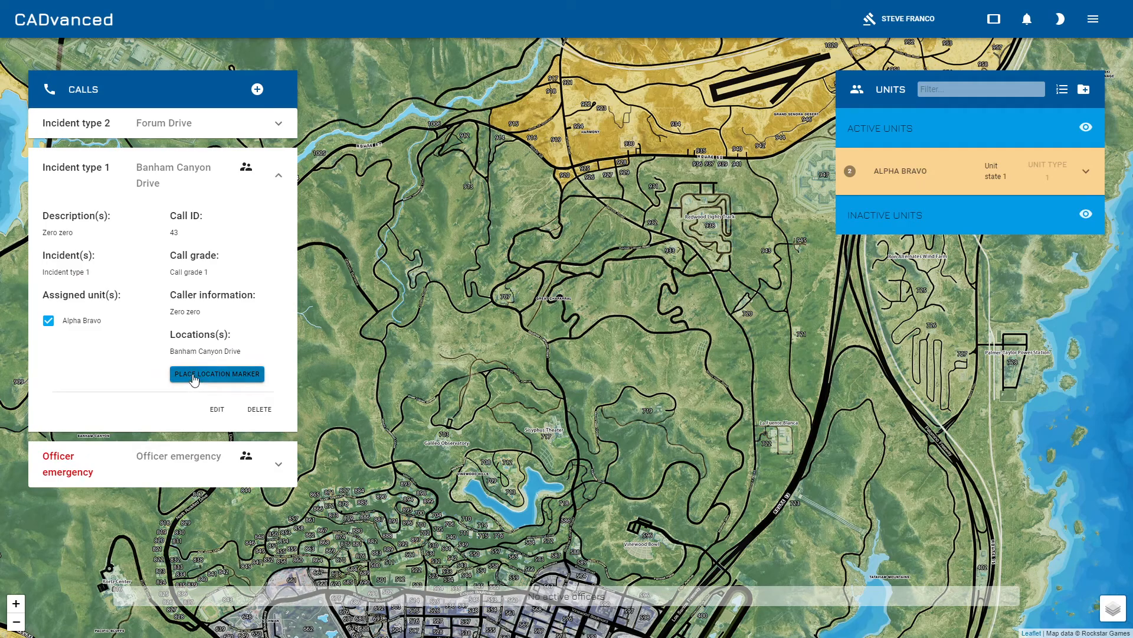
click(216, 374)
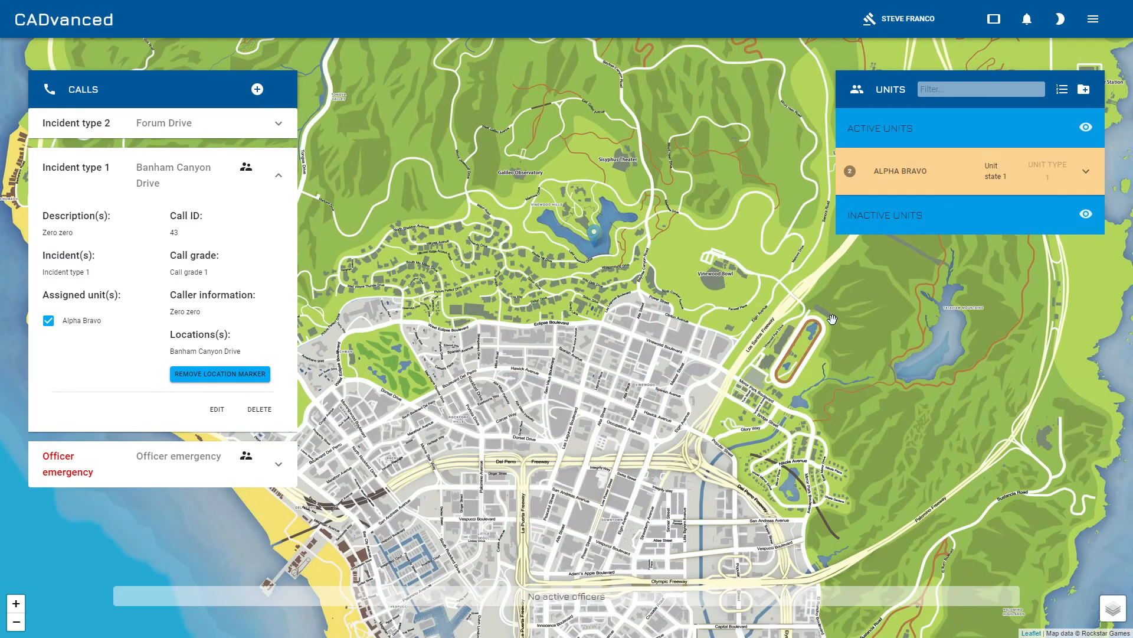
mouse_move(606, 253)
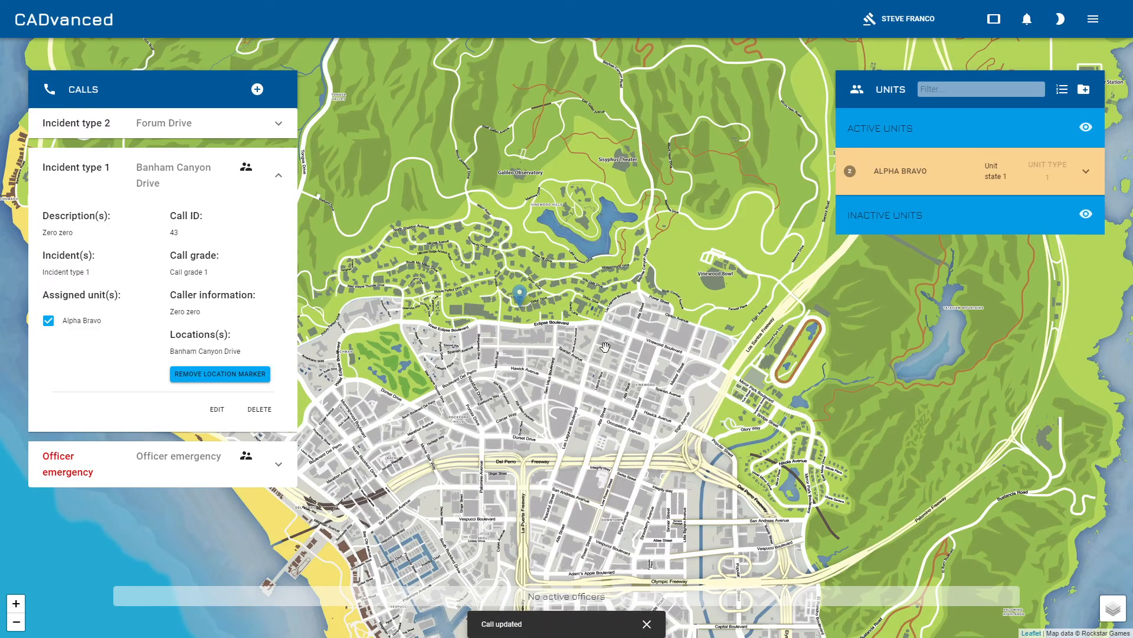
Step: Choose the Postal map background in the bottom-right layer control, keeping the call marker
click(1075, 611)
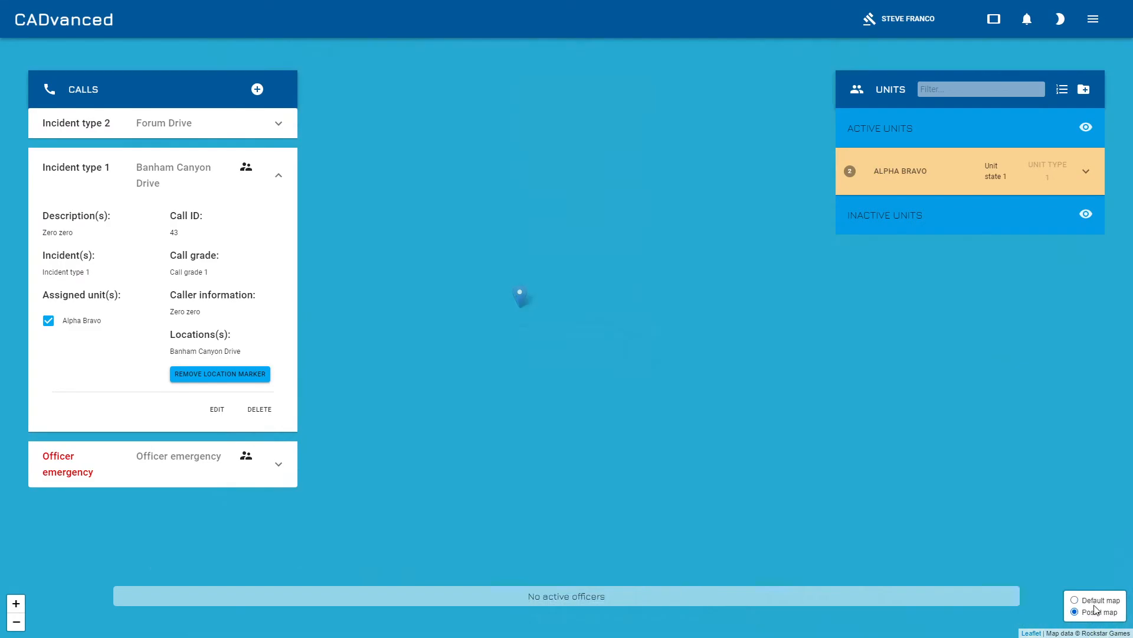
click(1074, 611)
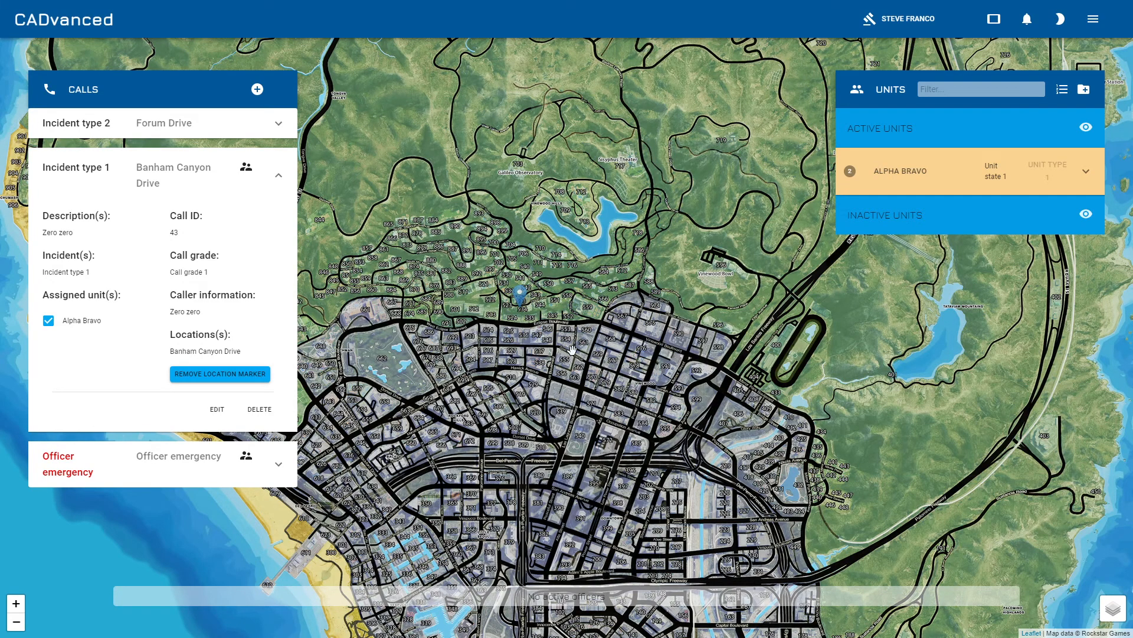
mouse_move(590, 324)
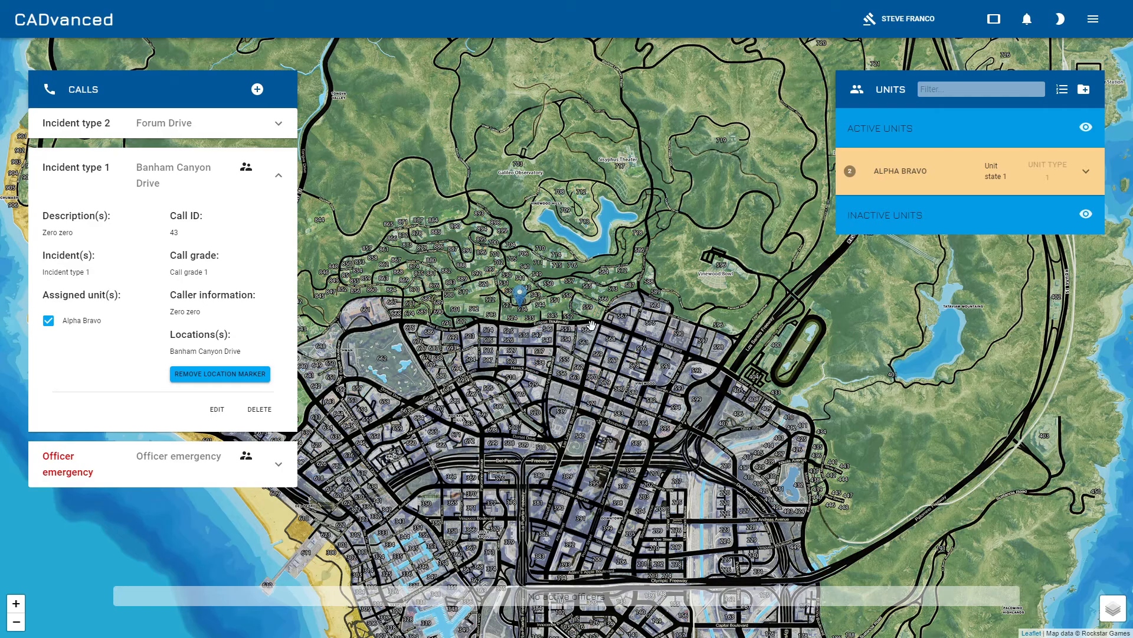